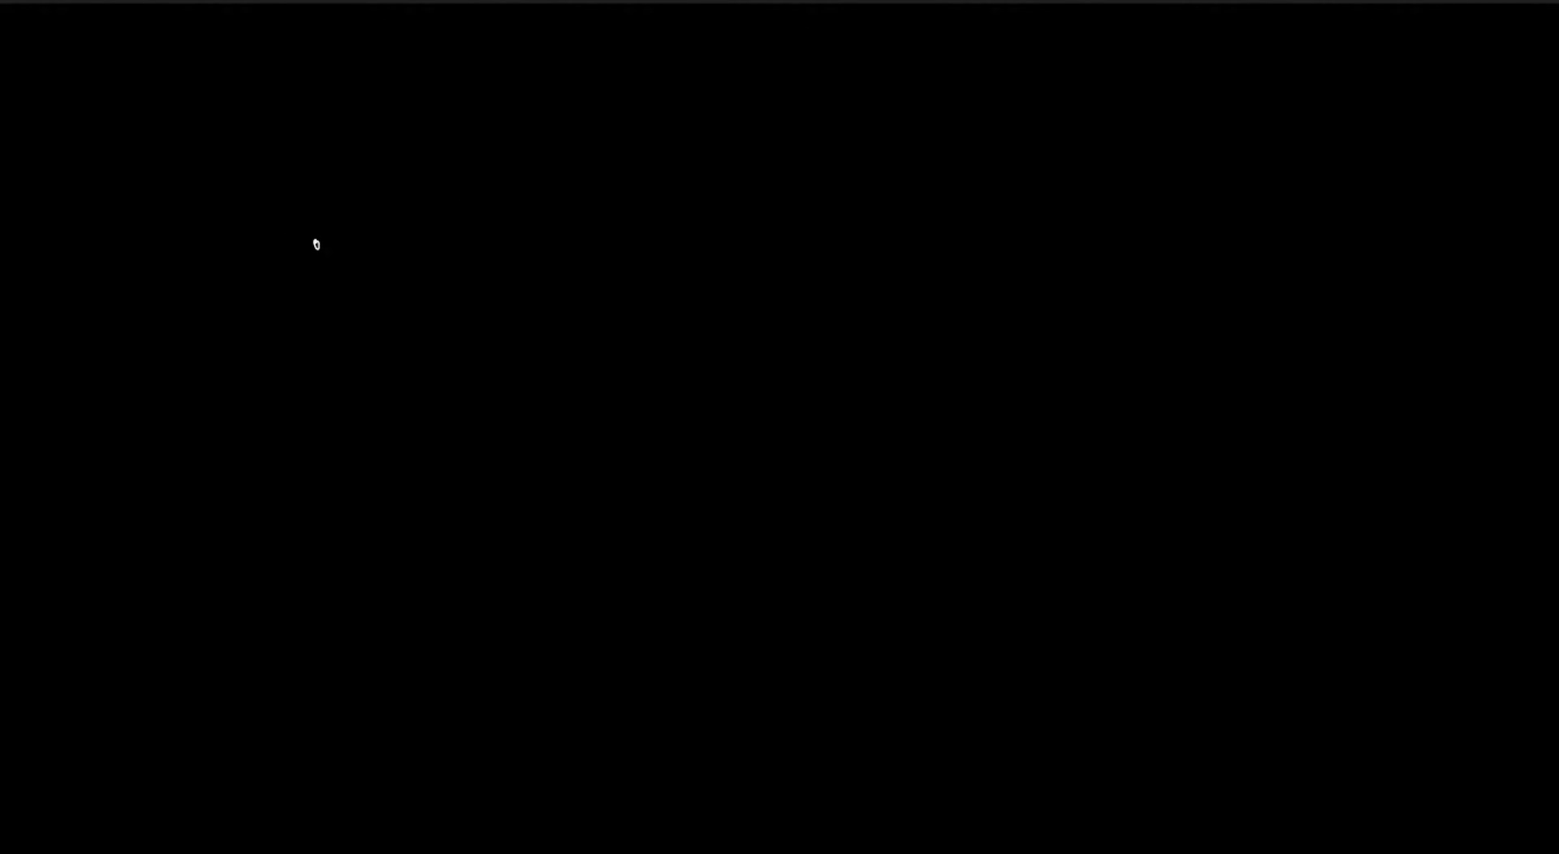
Sketch the arc with two radii r and dotted legs a and d.
left_click_drag(316, 245, 515, 130)
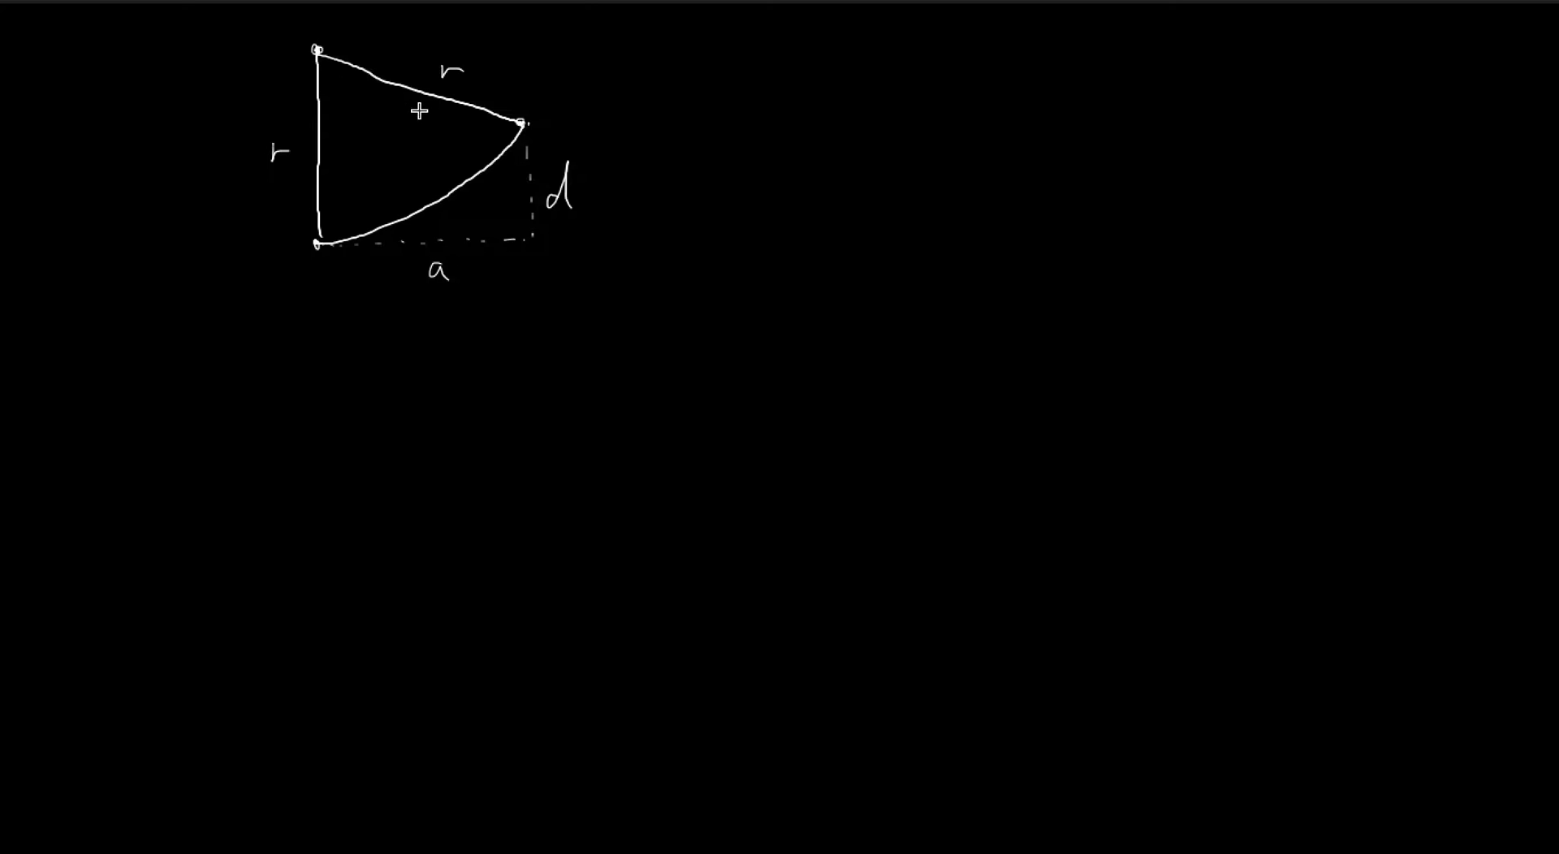
mouse_move(443, 189)
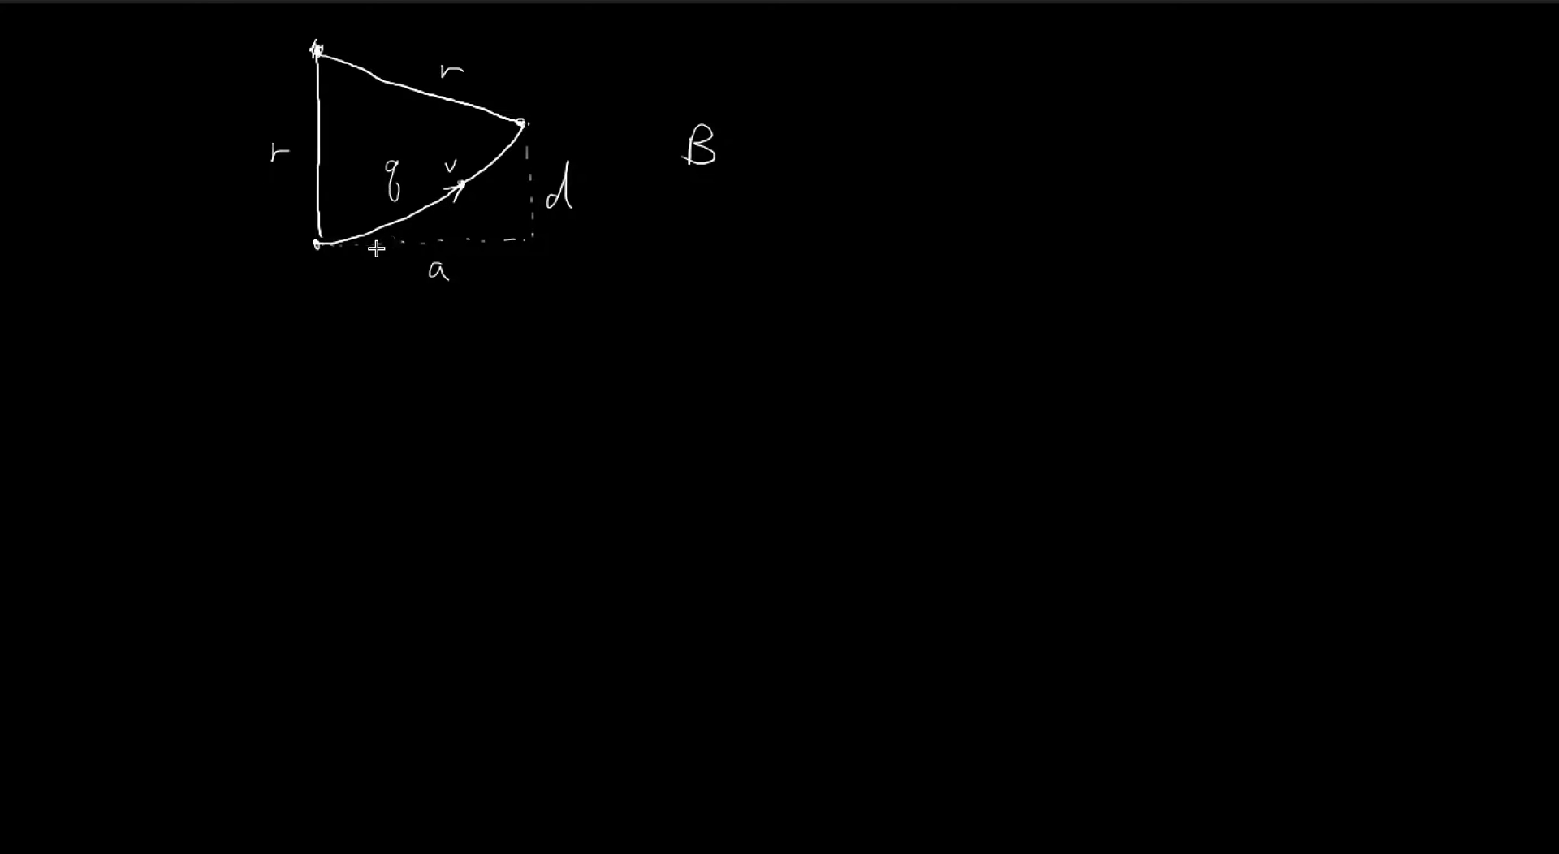
mouse_move(402, 185)
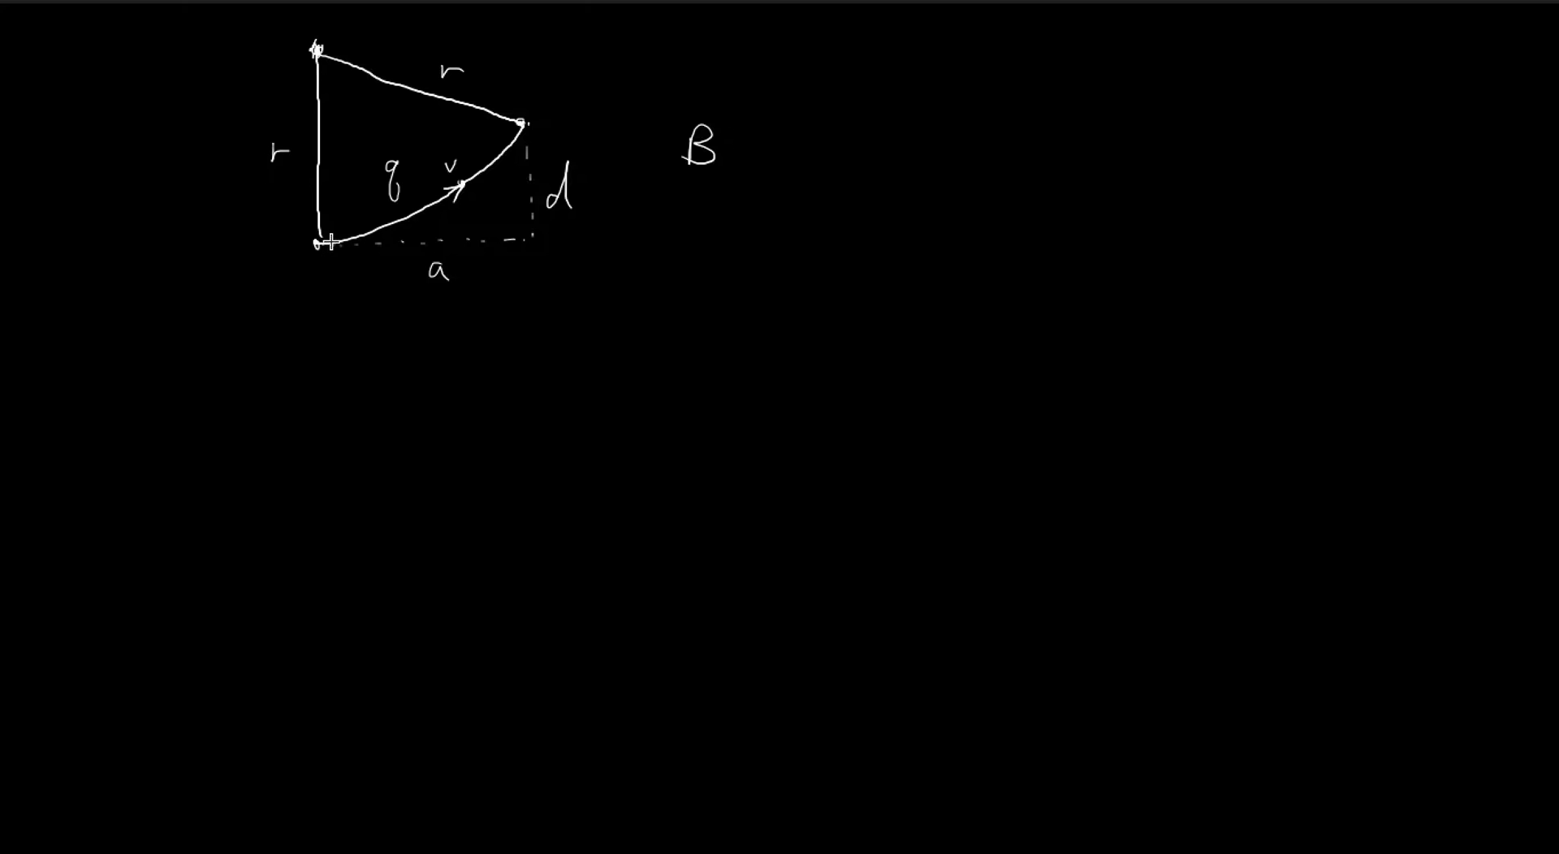
mouse_move(469, 211)
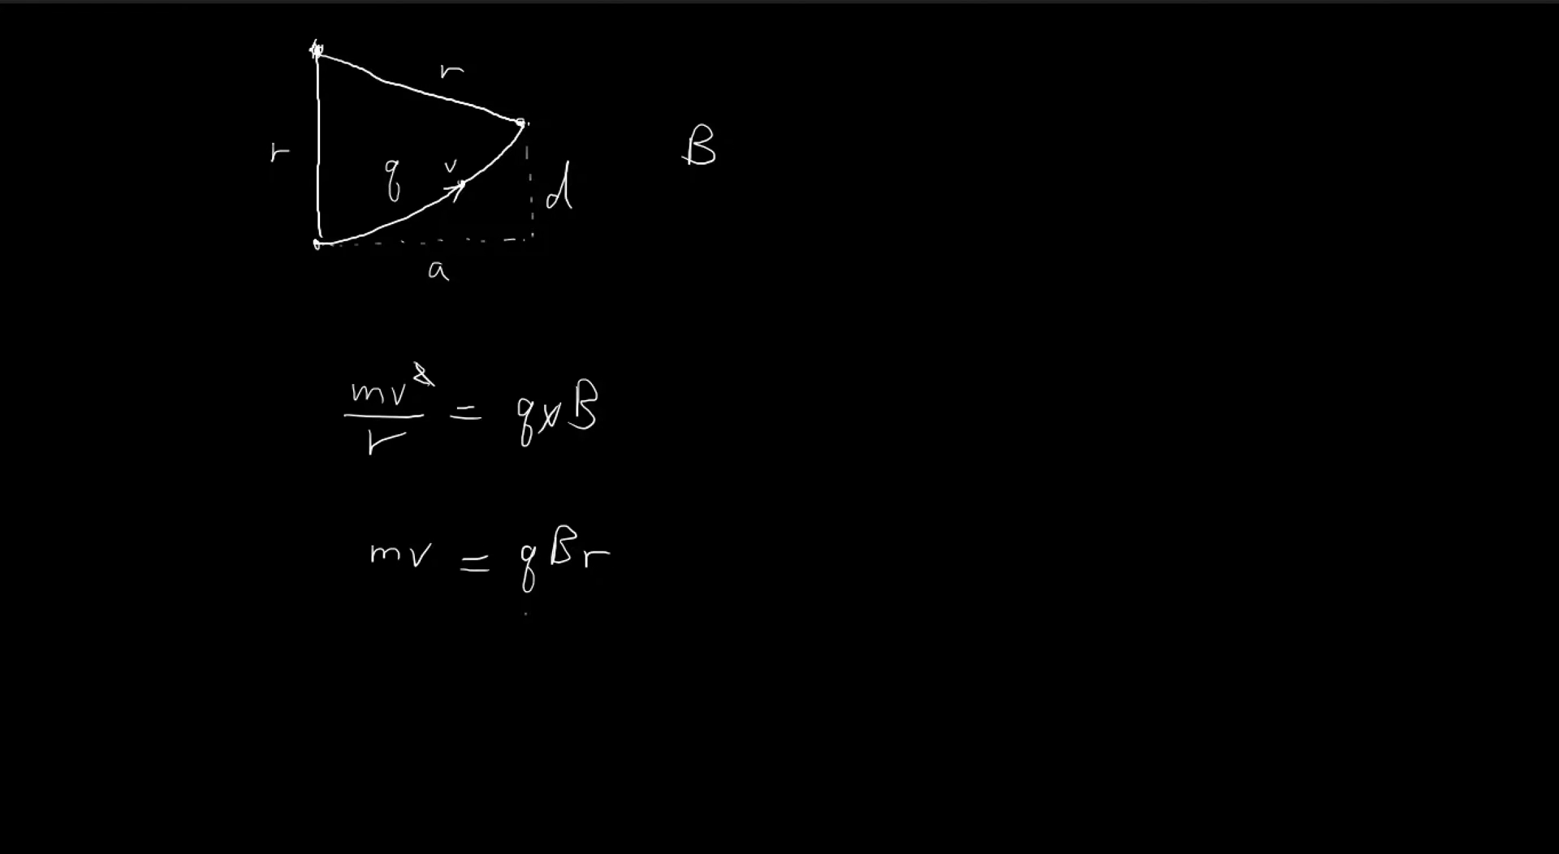
Underline the result mv = qBr beneath the force equation.
left_click_drag(517, 612, 612, 612)
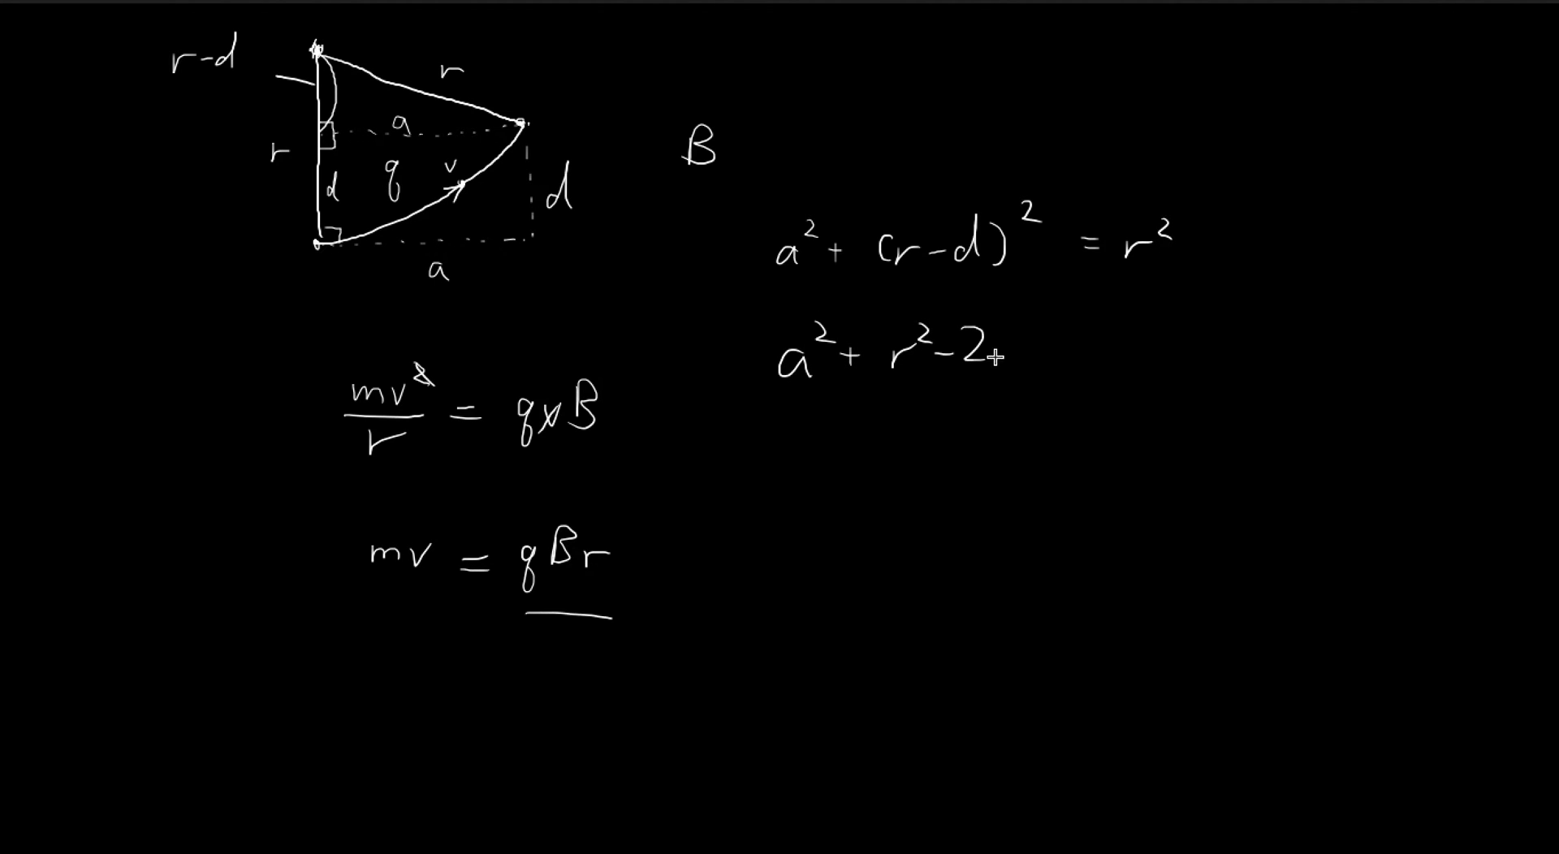
type("rd + d² = r²")
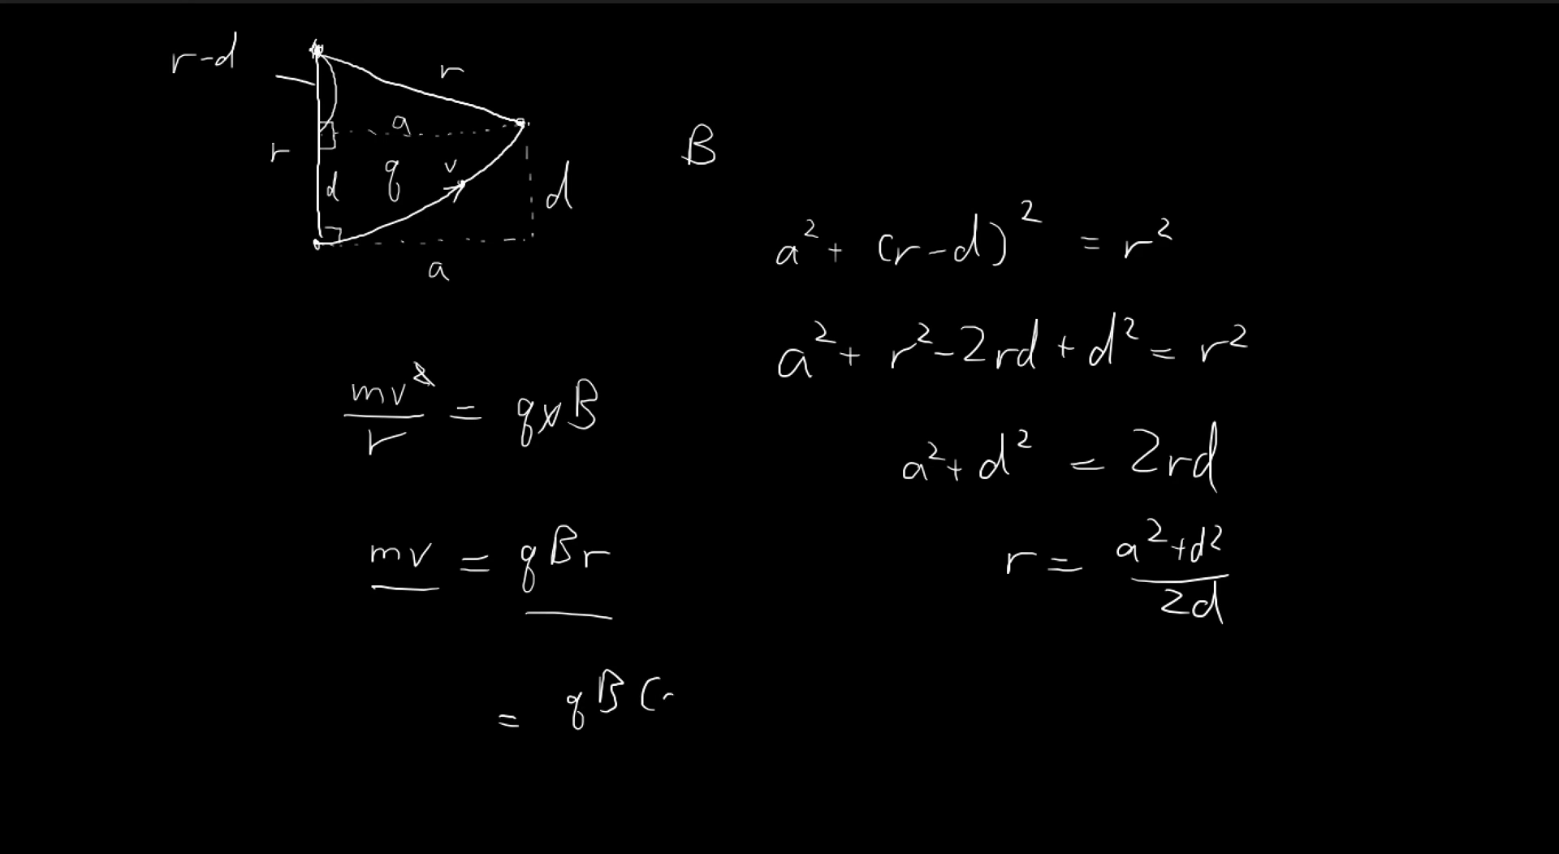
Write mv = qB(a²+d²)/2d and box it as the final momentum.
type("a^2+d^2)")
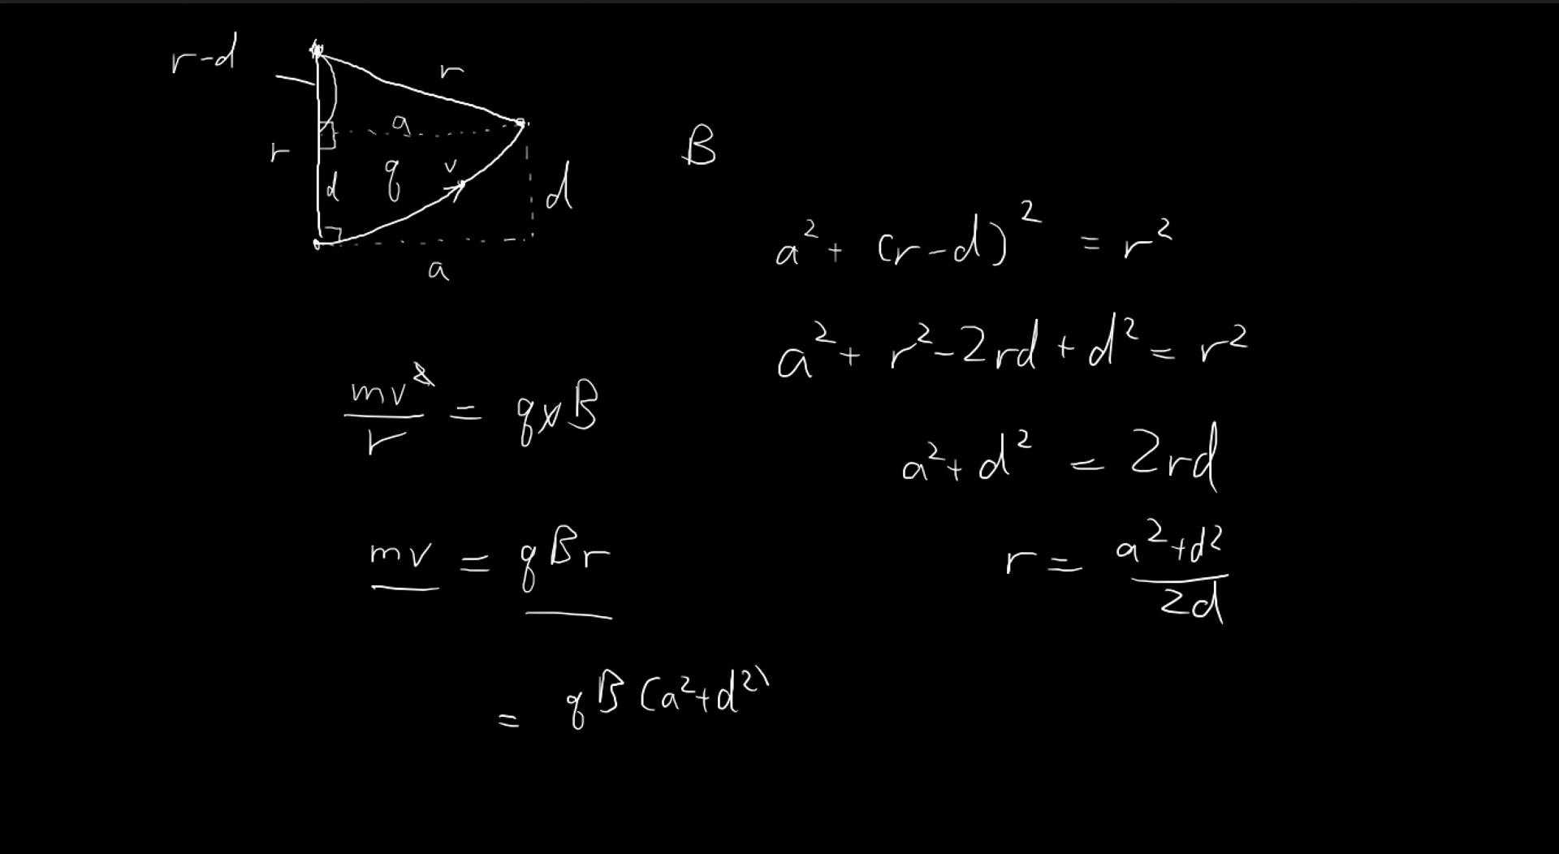
left_click_drag(596, 755, 716, 755)
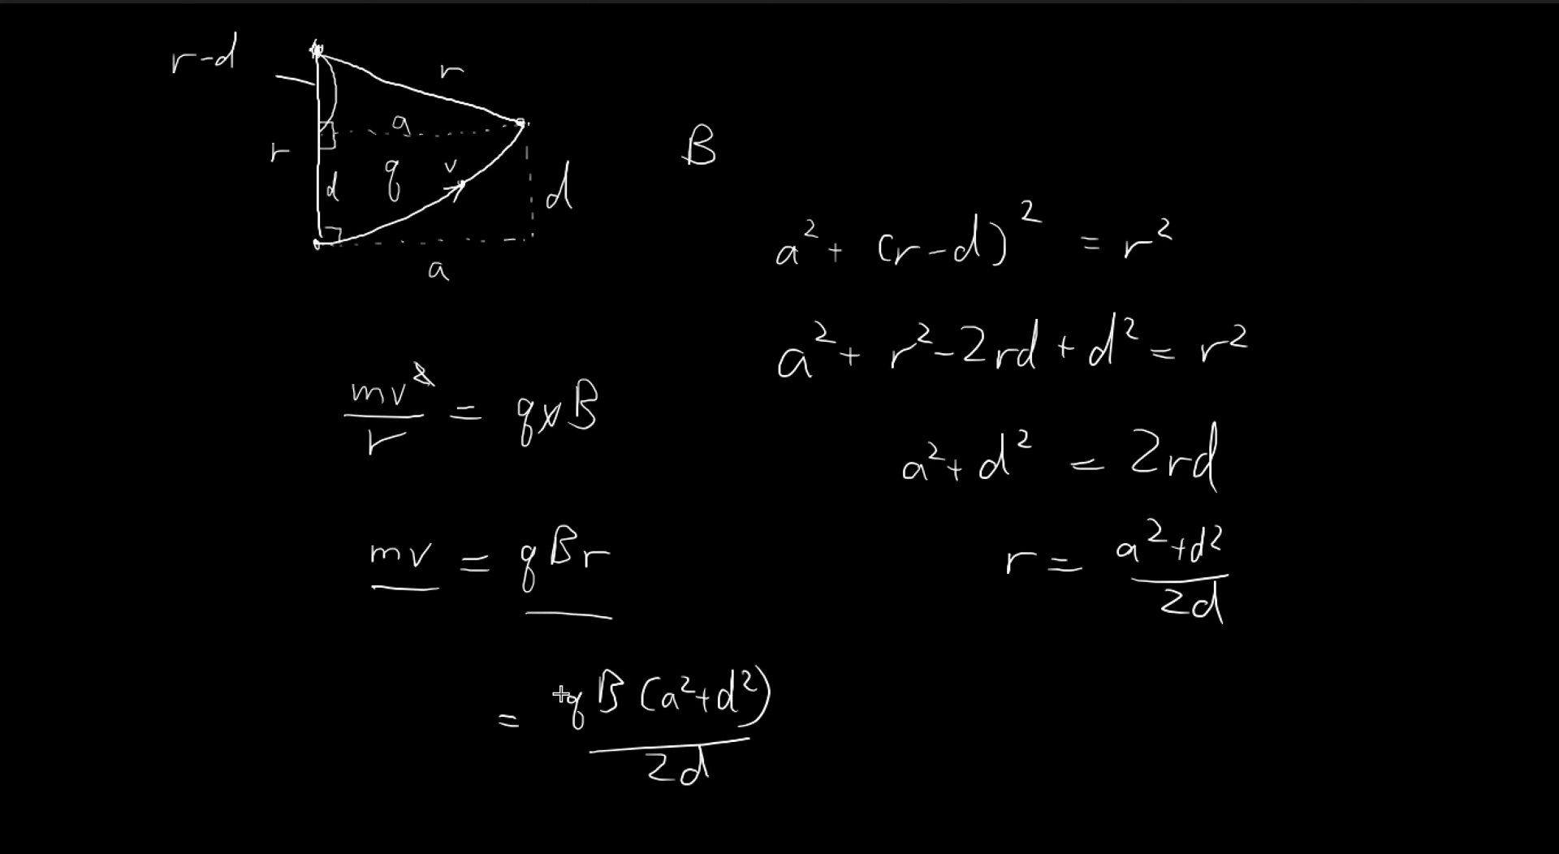
left_click_drag(552, 646, 806, 786)
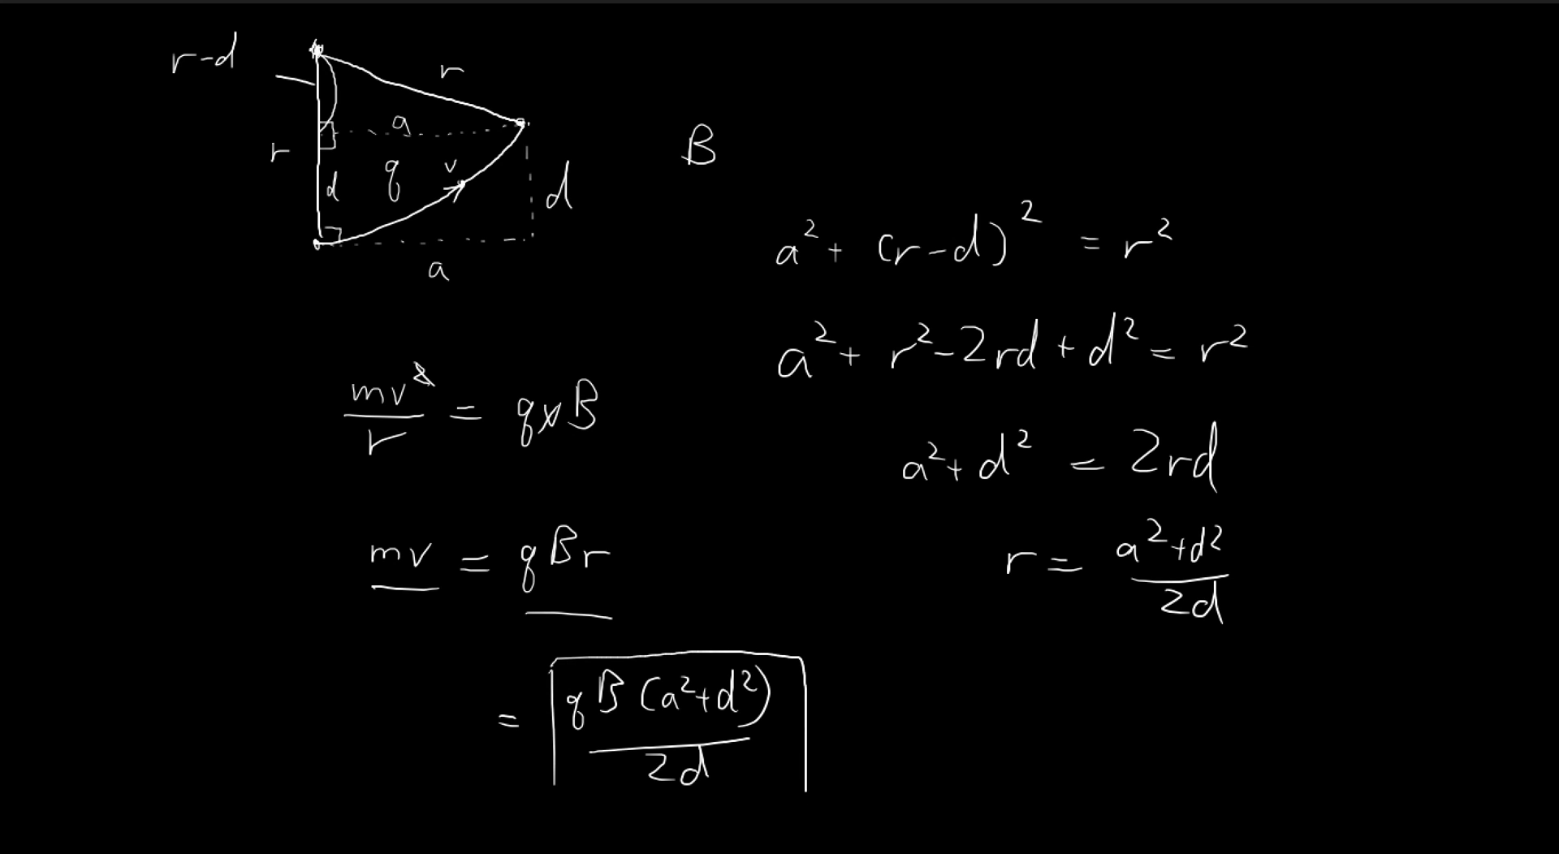